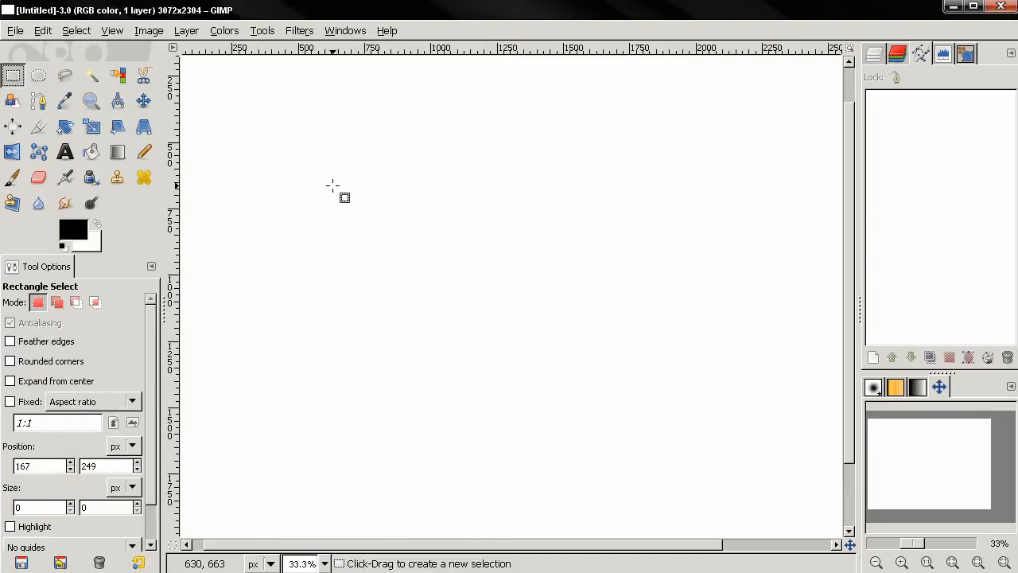
mouse_move(328, 190)
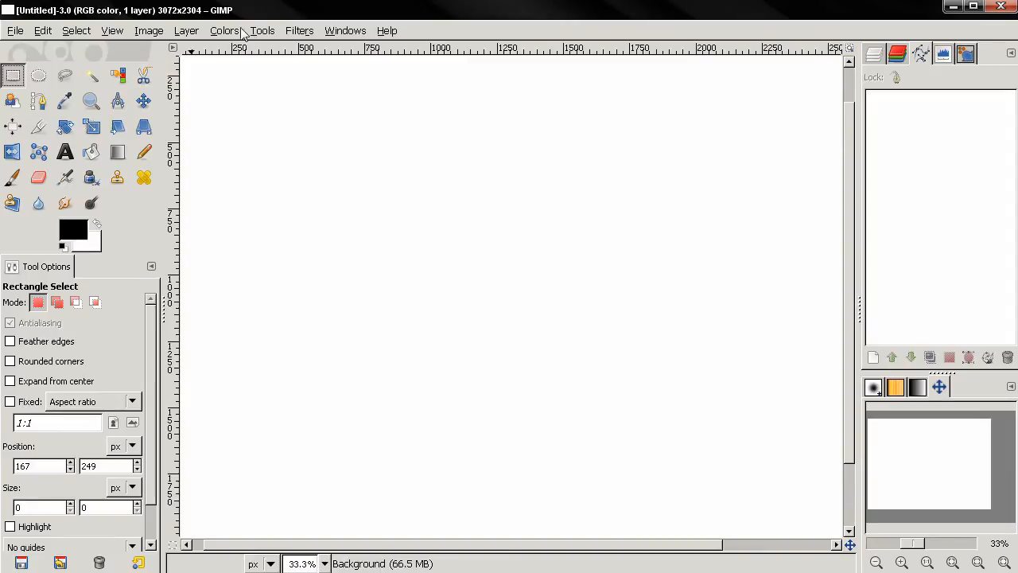
Try the Ellipse, Free, By Color, Scissors and Foreground Select tools, ending on Paths
click(261, 30)
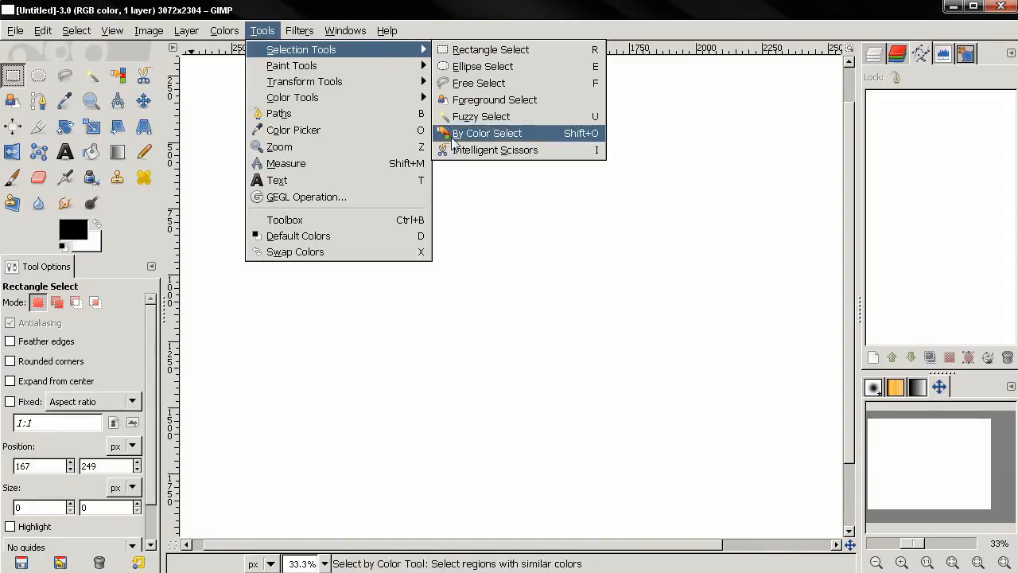
click(482, 66)
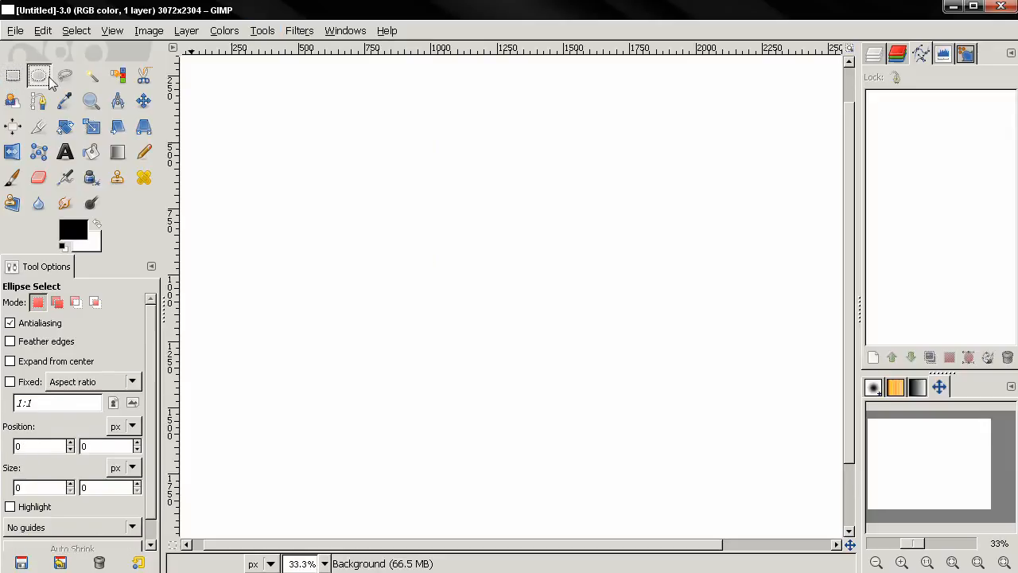
click(90, 75)
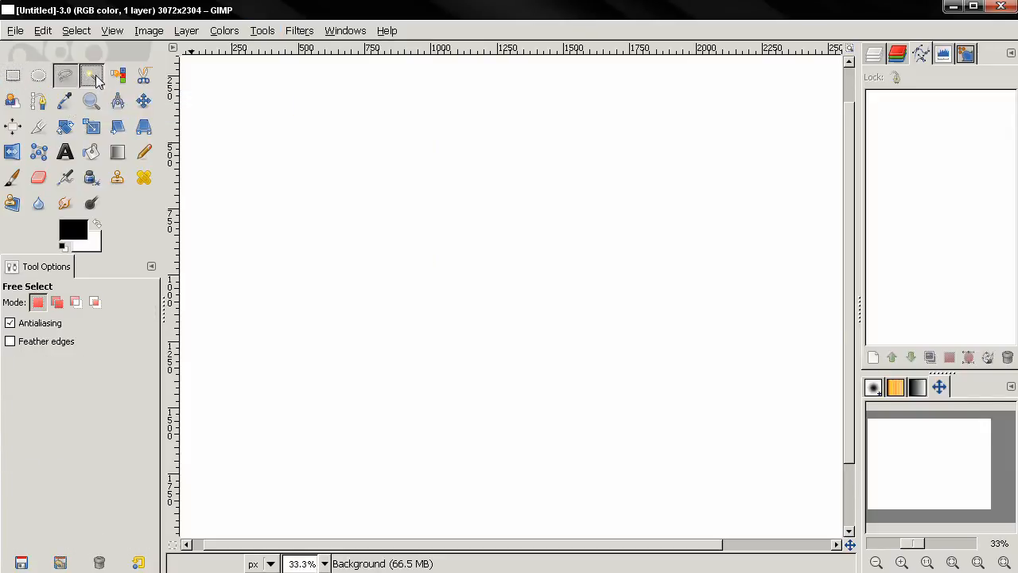
click(117, 75)
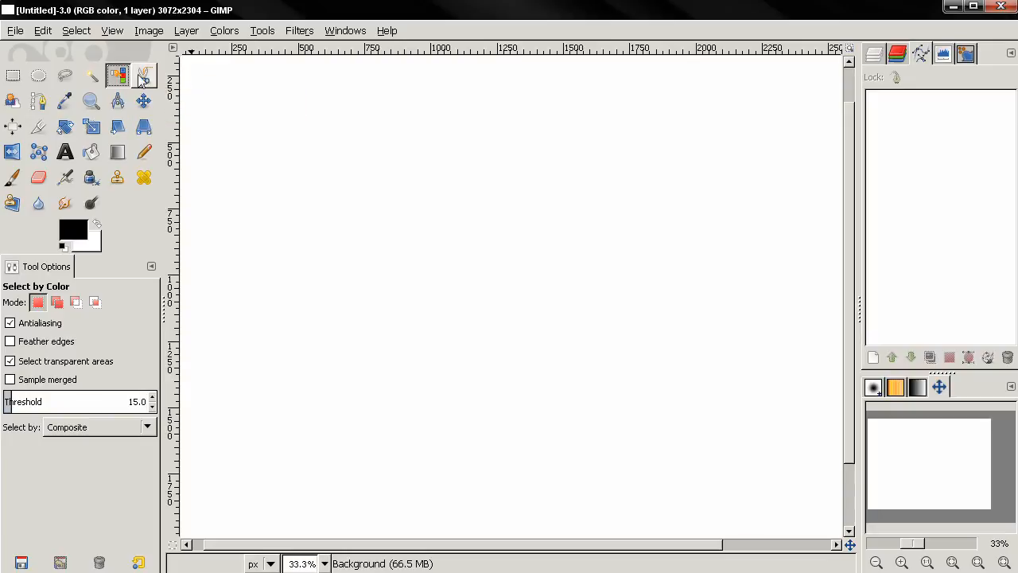
click(12, 100)
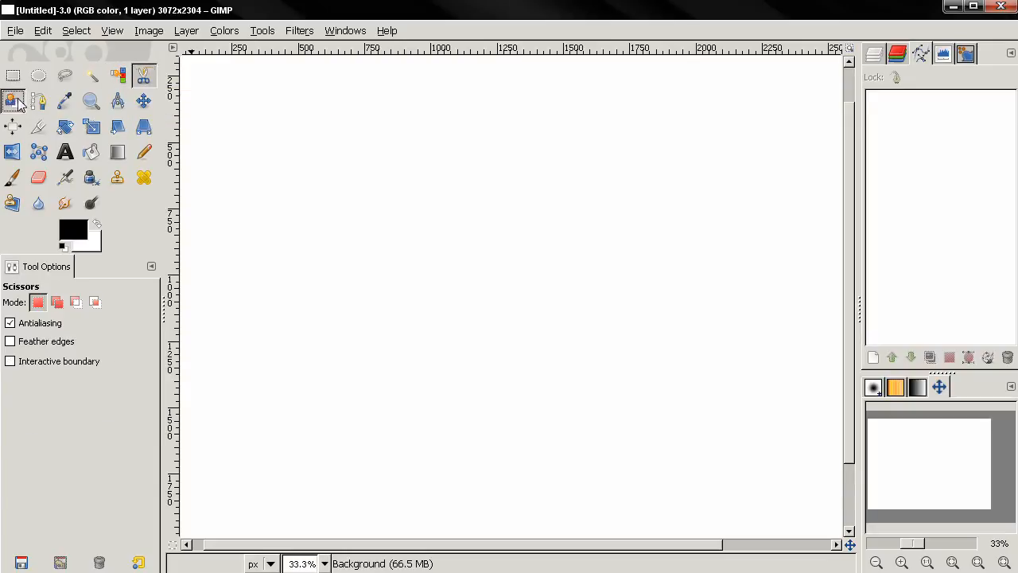
click(39, 101)
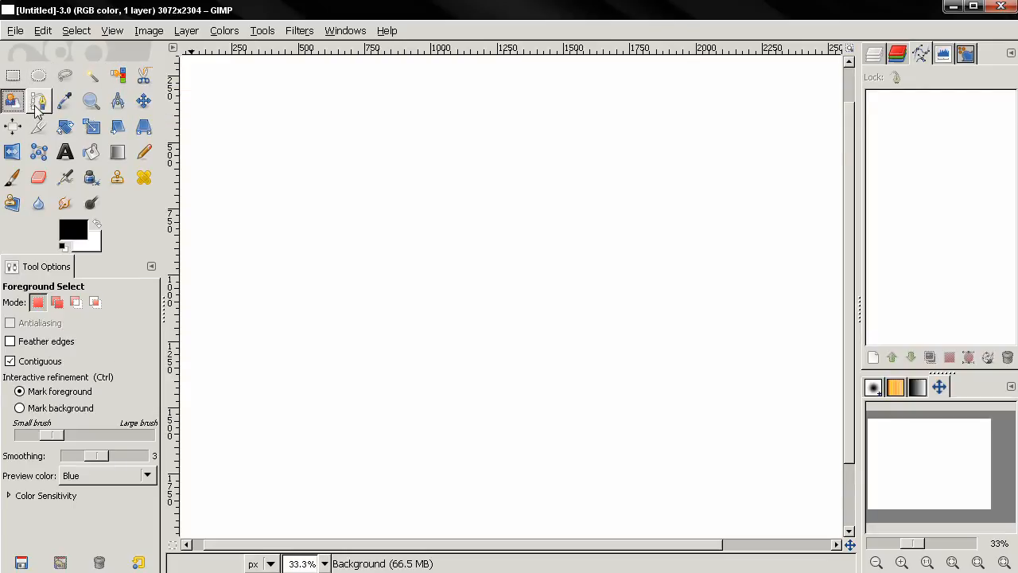
click(38, 101)
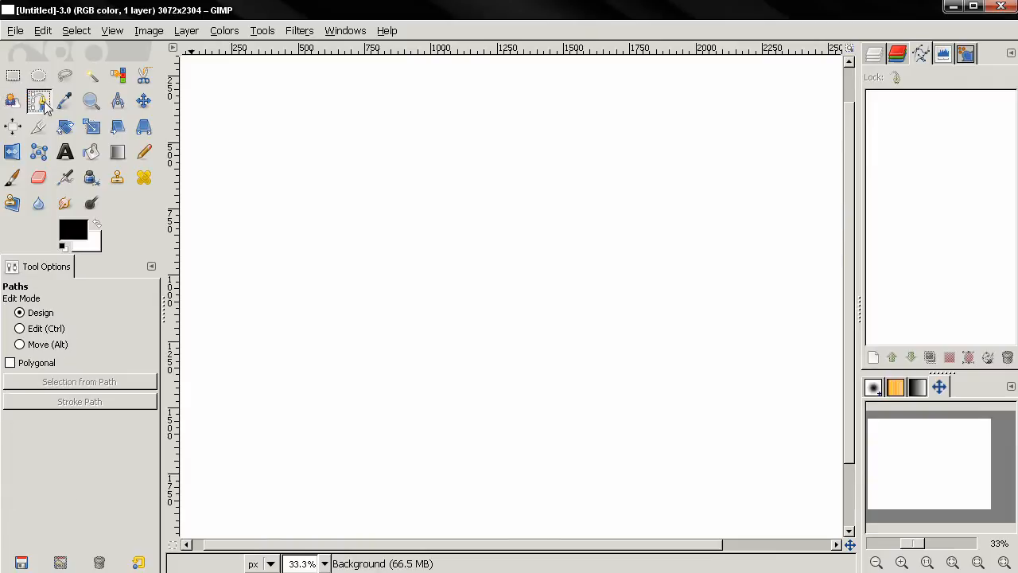
mouse_move(40, 101)
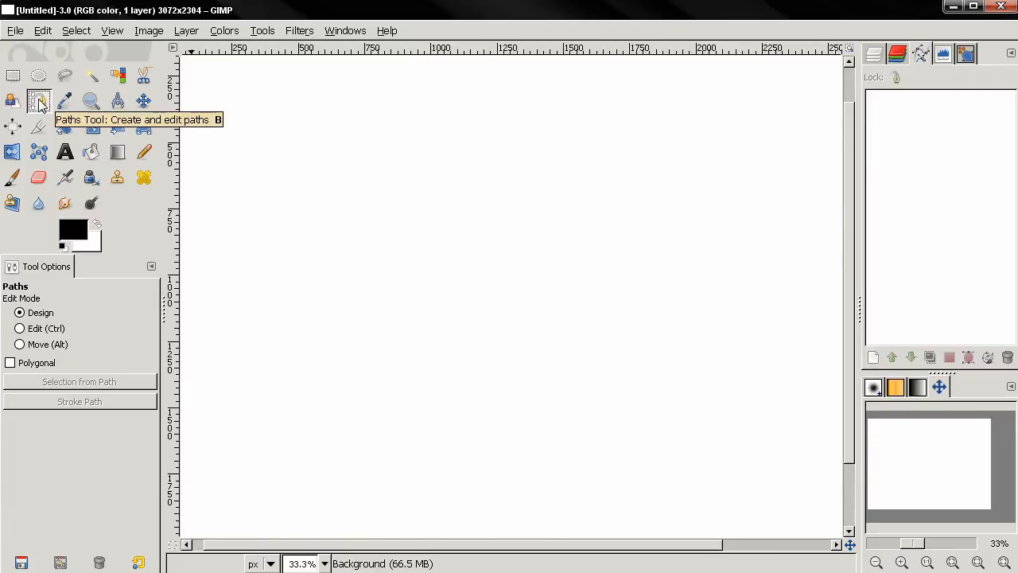
Try the Paintbrush on the blank canvas, then return to Rectangle Select
click(11, 177)
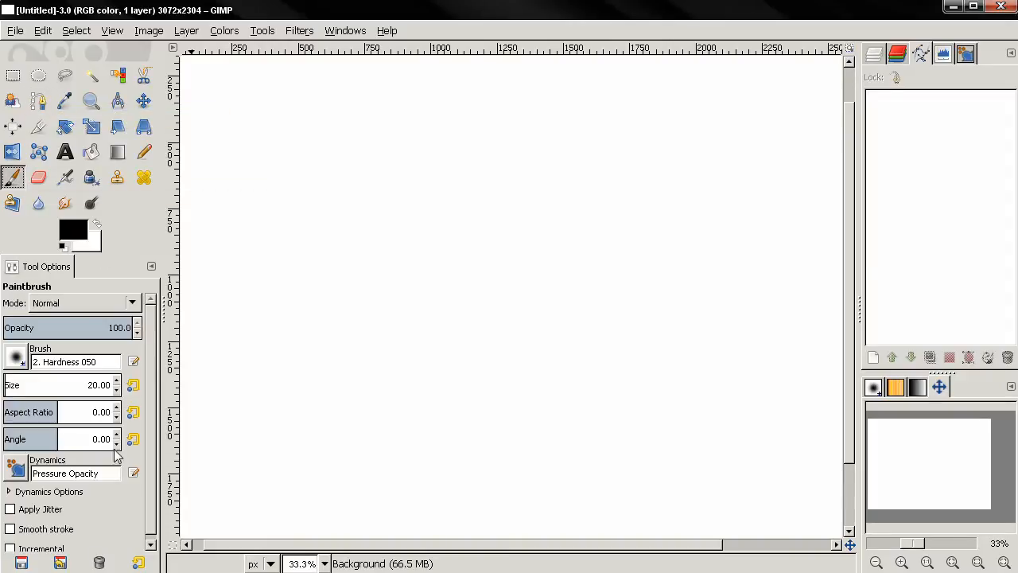
mouse_move(227, 429)
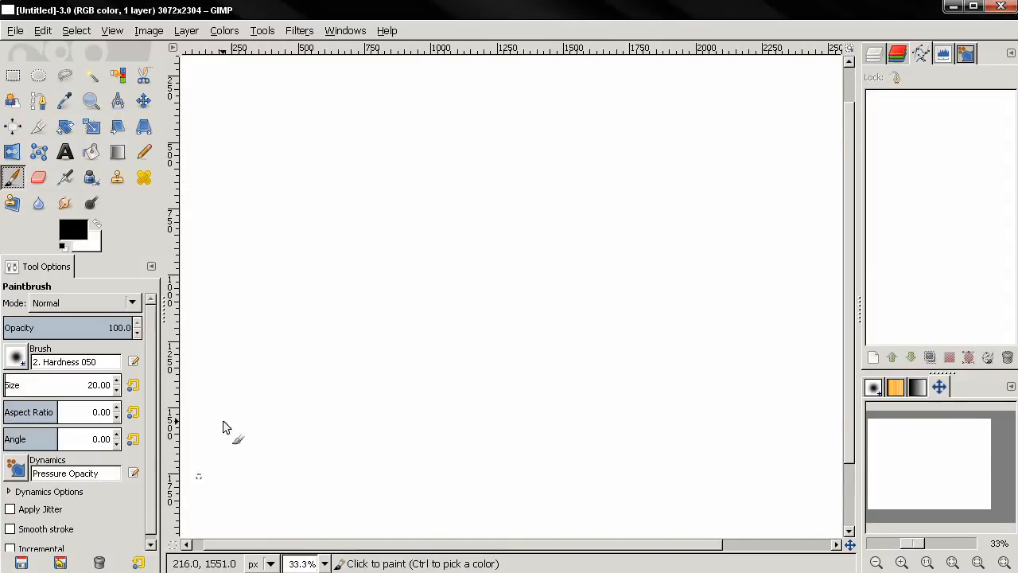
mouse_move(253, 101)
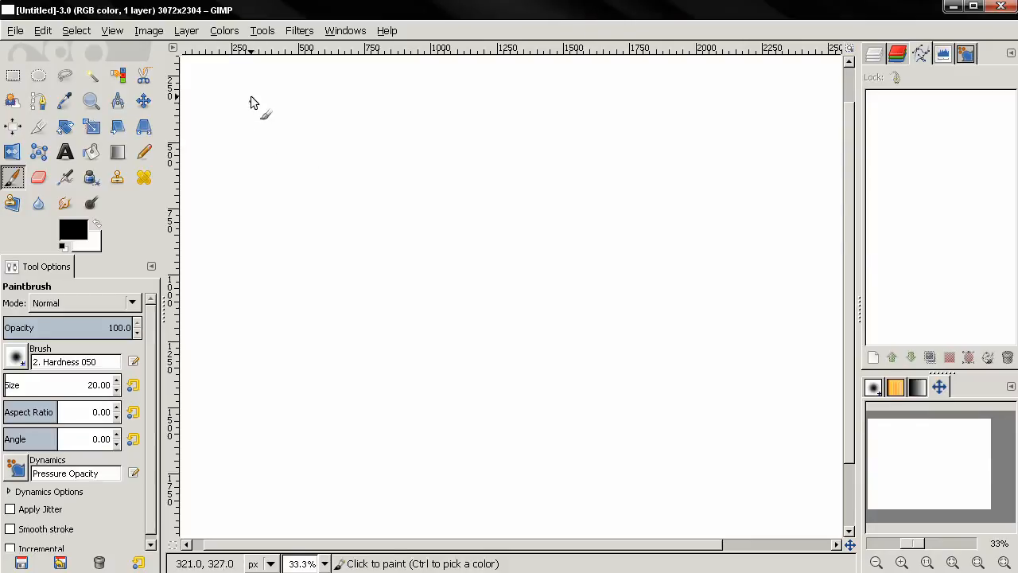
click(262, 30)
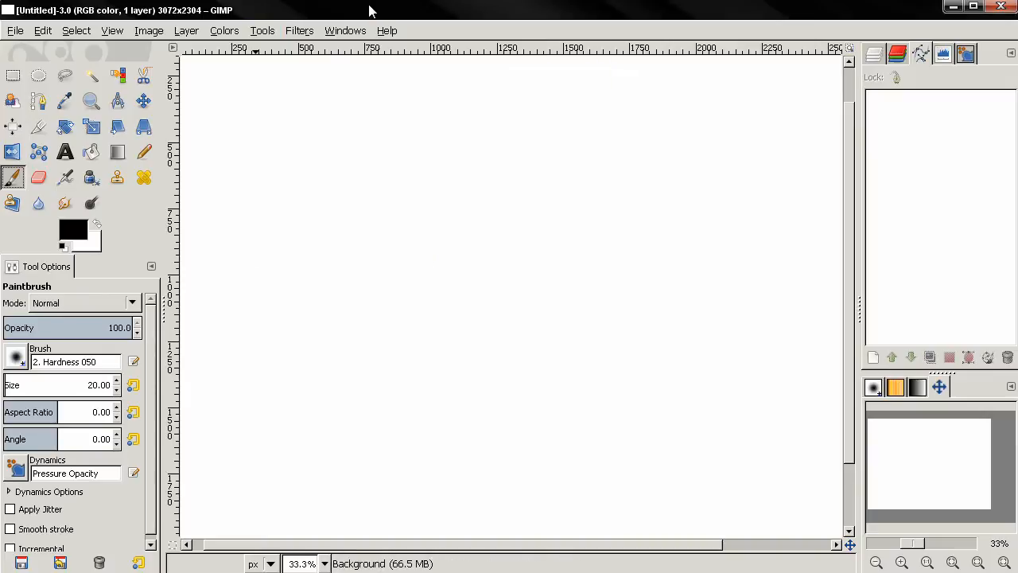
mouse_move(267, 190)
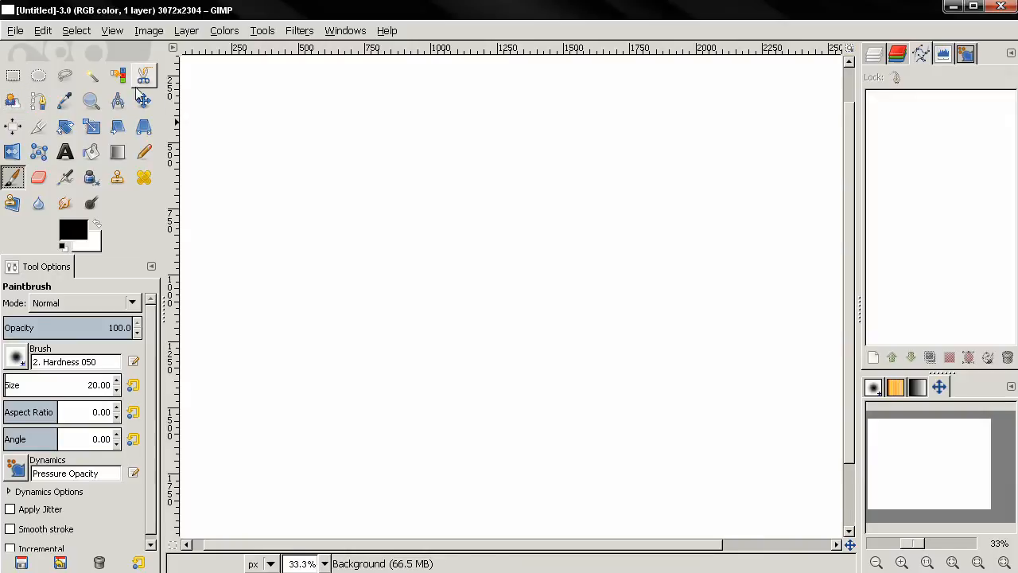
mouse_move(467, 191)
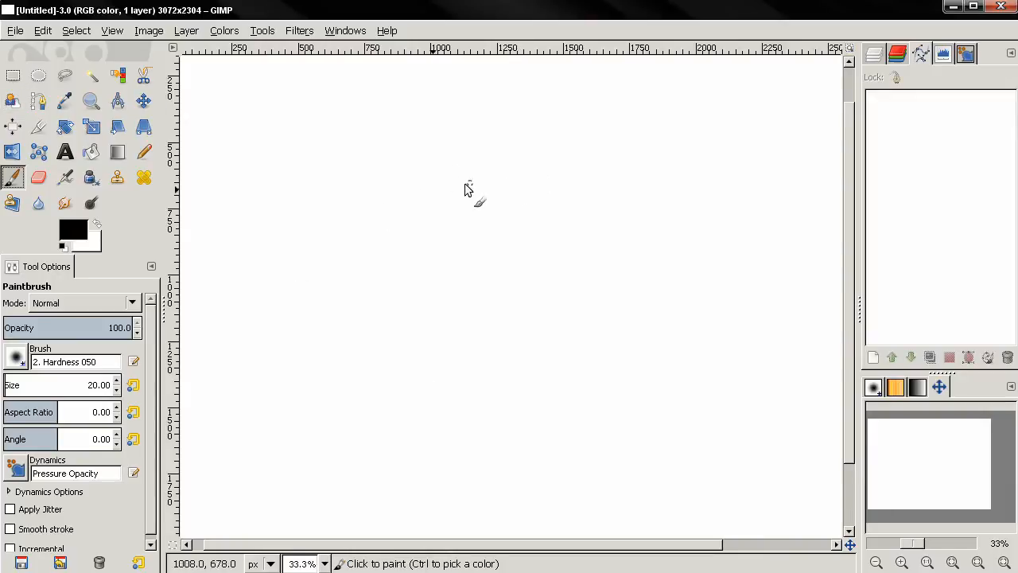
click(12, 75)
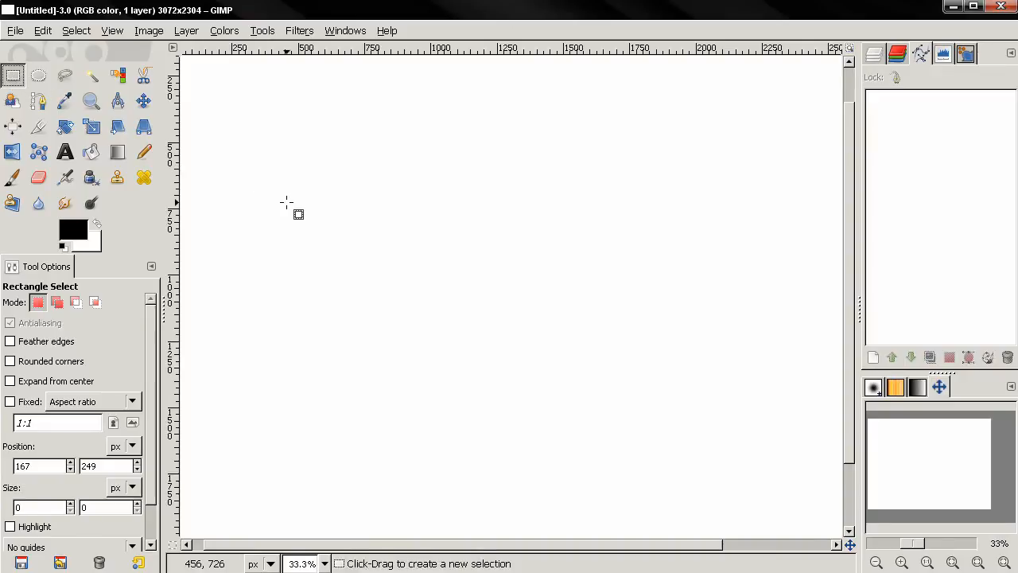
mouse_move(236, 144)
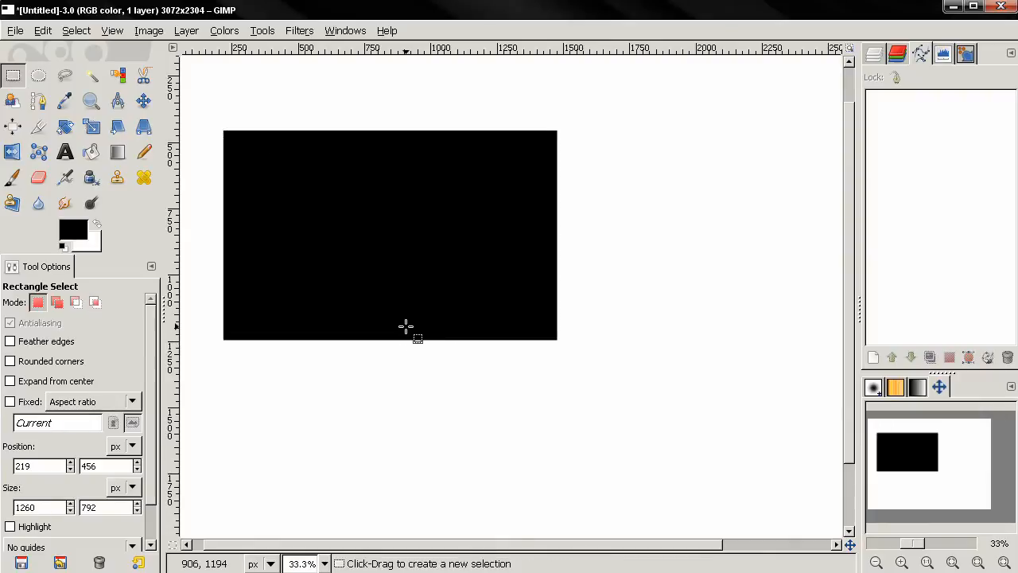
mouse_move(222, 221)
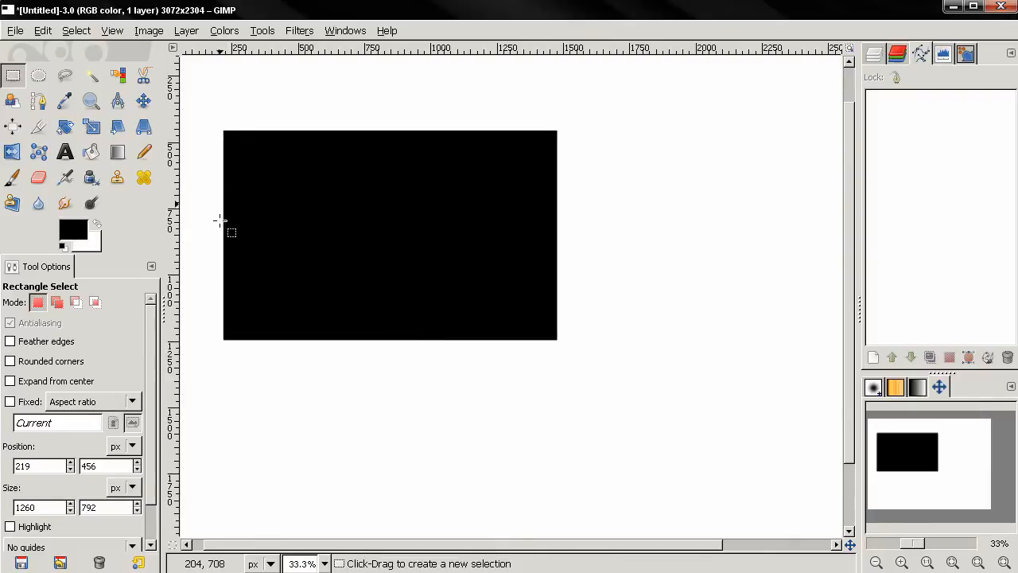
mouse_move(551, 155)
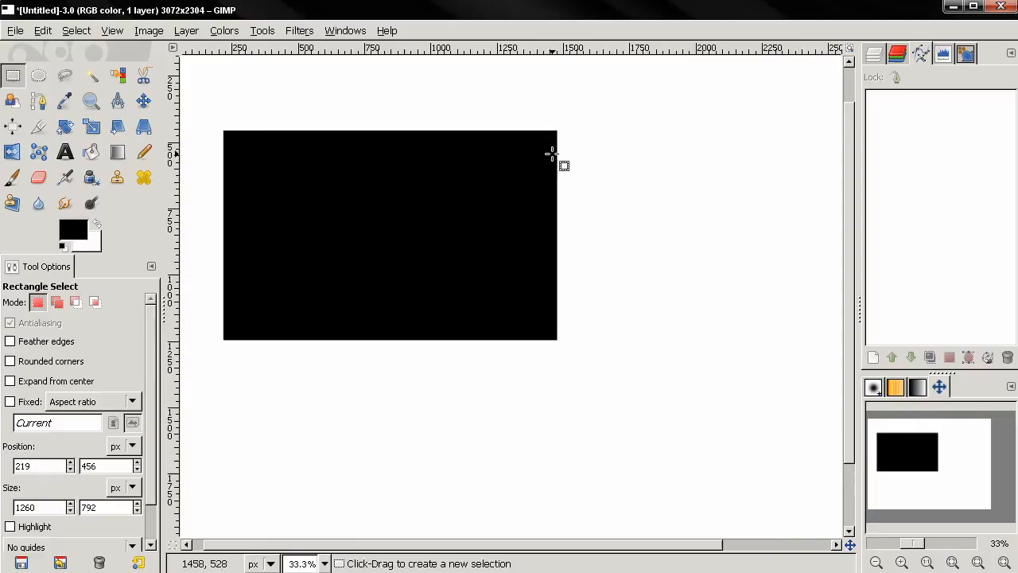
mouse_move(321, 132)
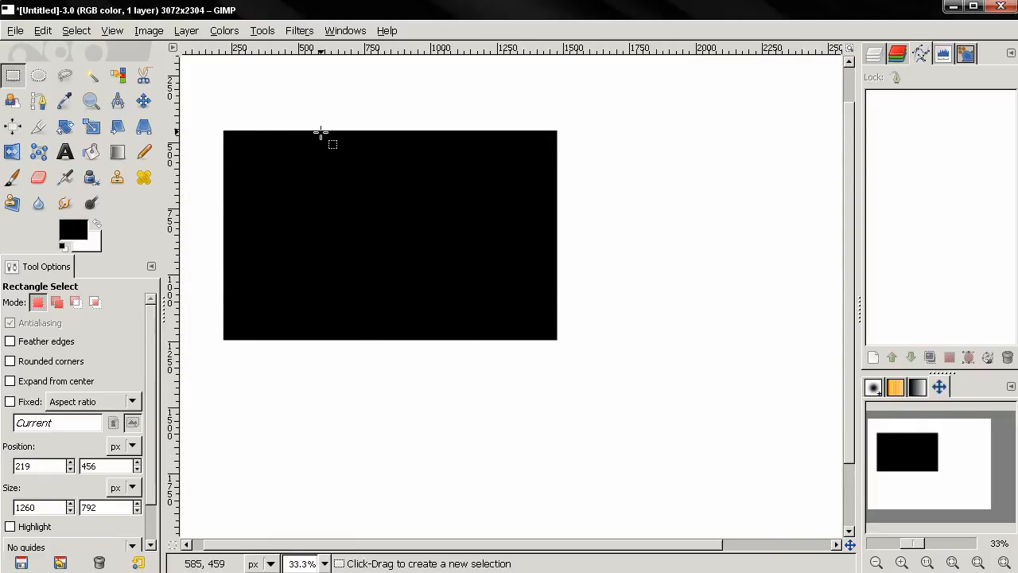
mouse_move(276, 233)
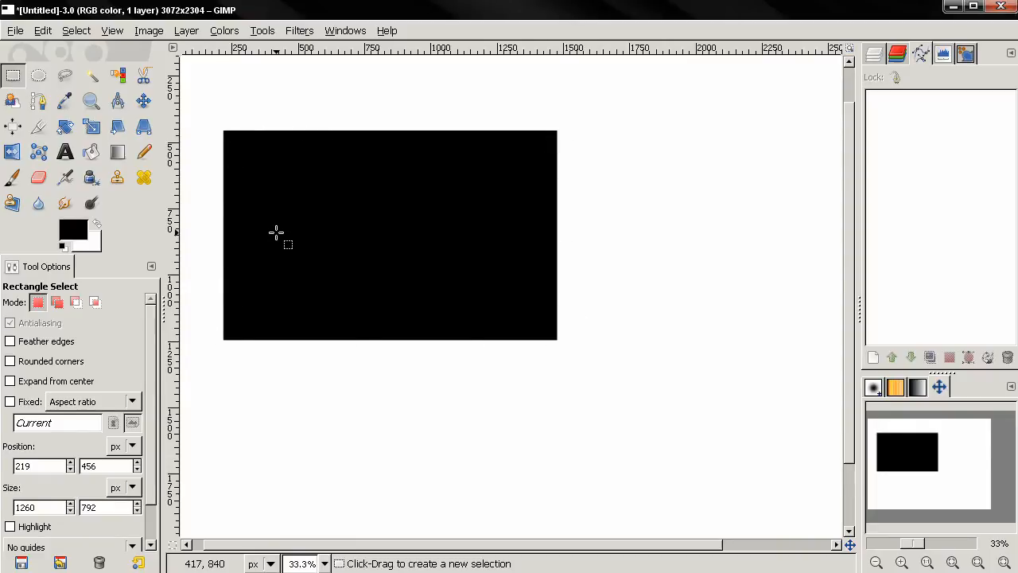
mouse_move(511, 185)
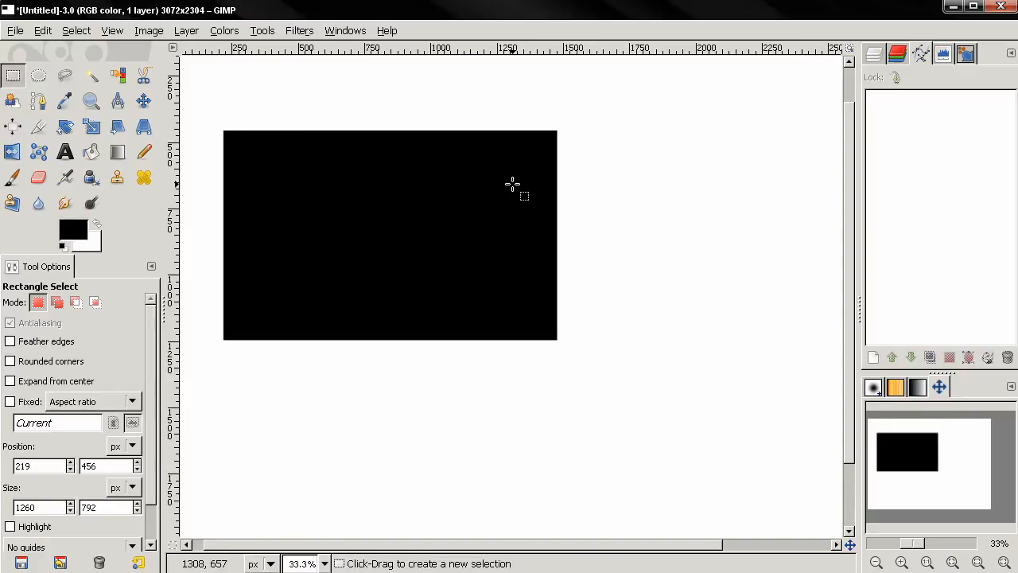
mouse_move(597, 231)
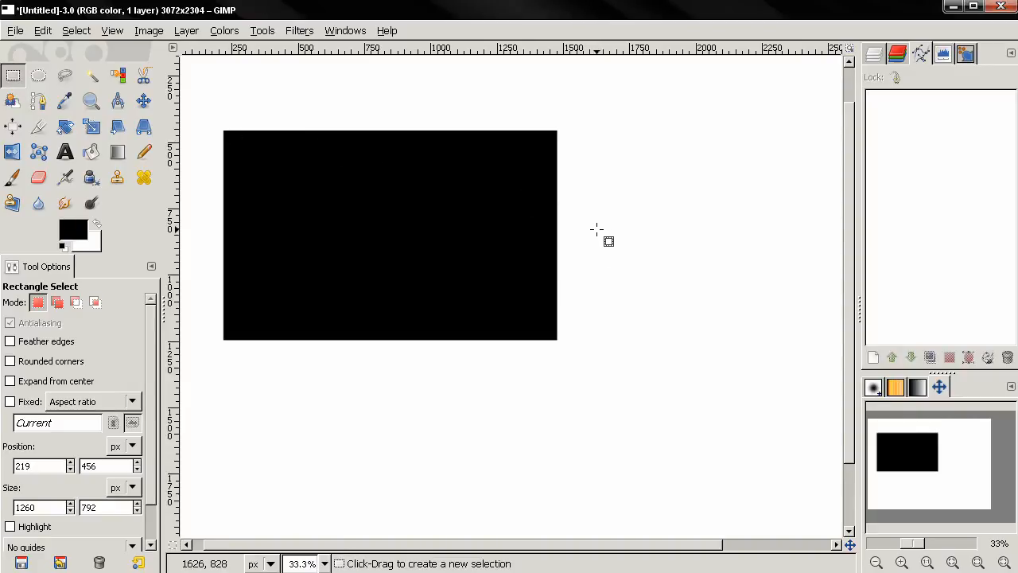
mouse_move(475, 240)
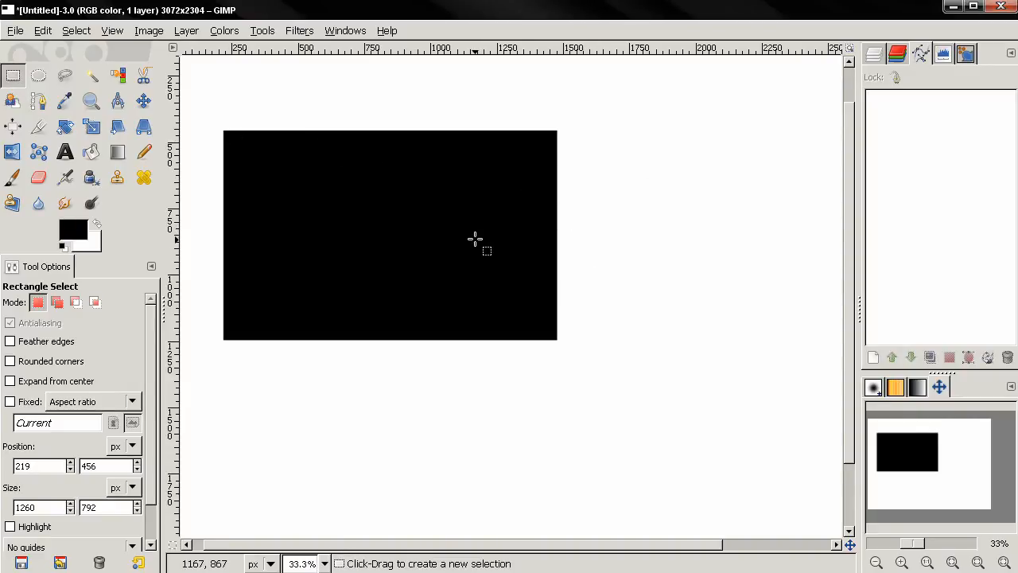
mouse_move(529, 120)
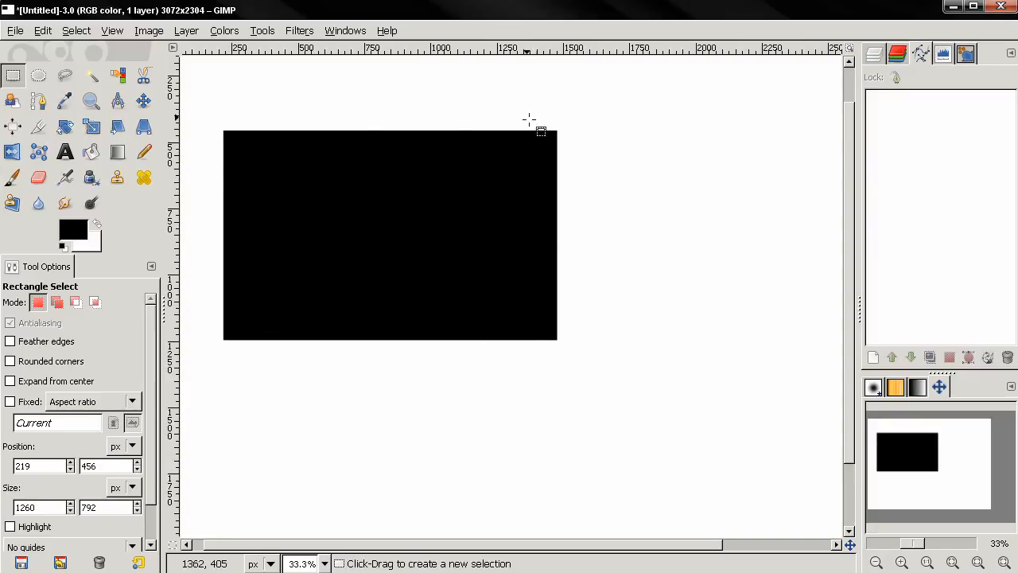
mouse_move(13, 75)
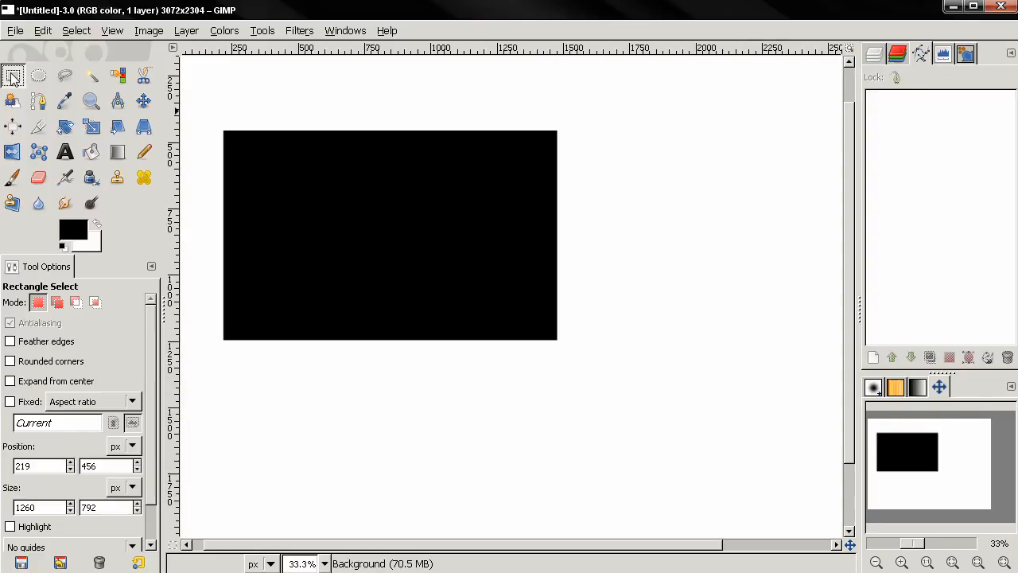
mouse_move(342, 220)
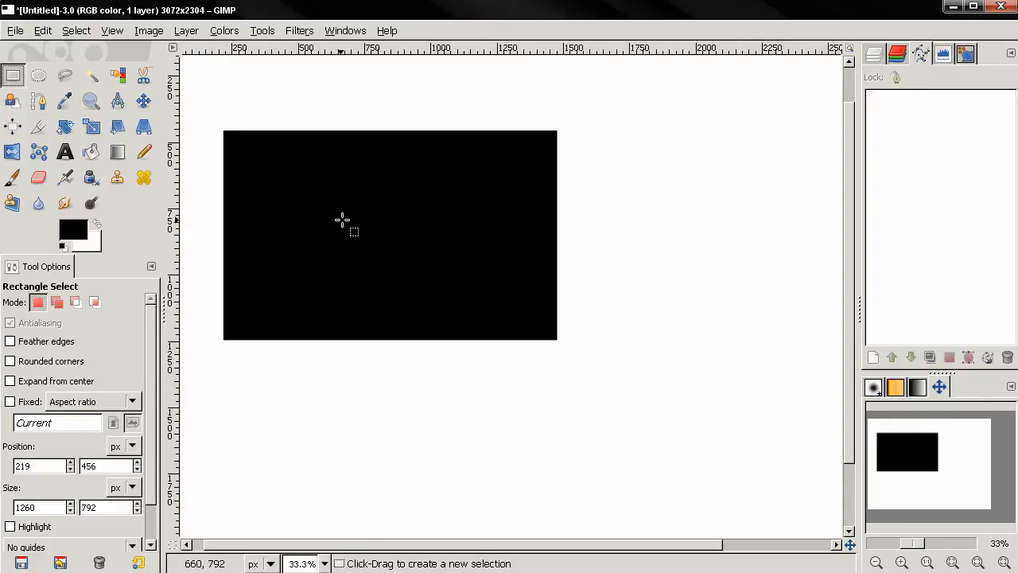
mouse_move(235, 134)
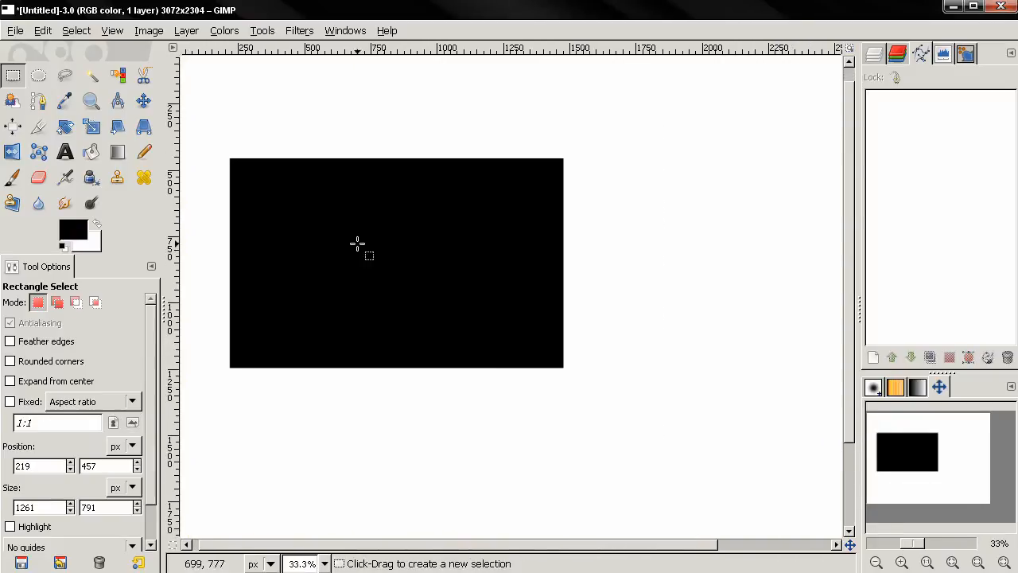
Fuzzy-select the black rectangle with one click inside it
click(91, 75)
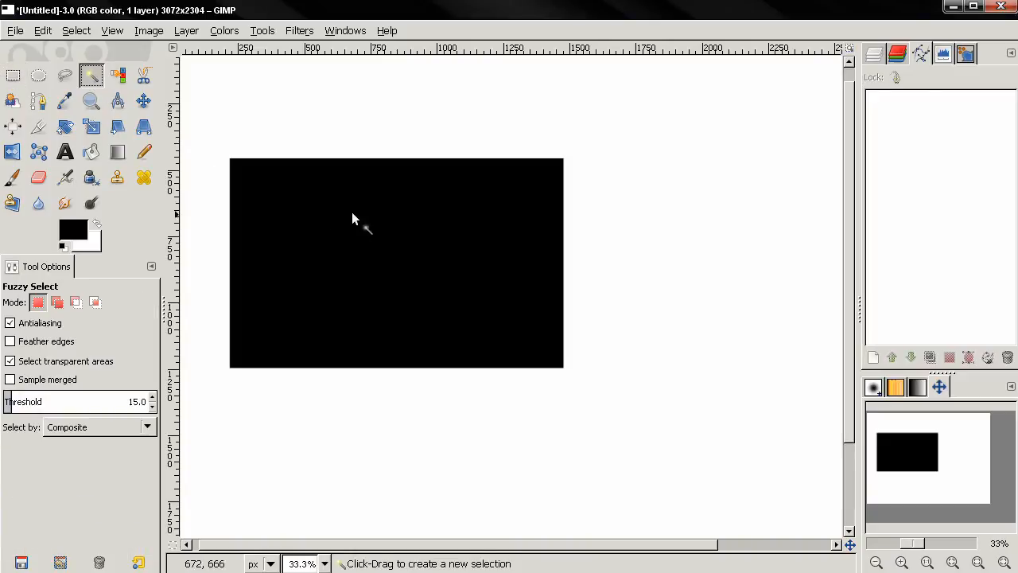
click(354, 219)
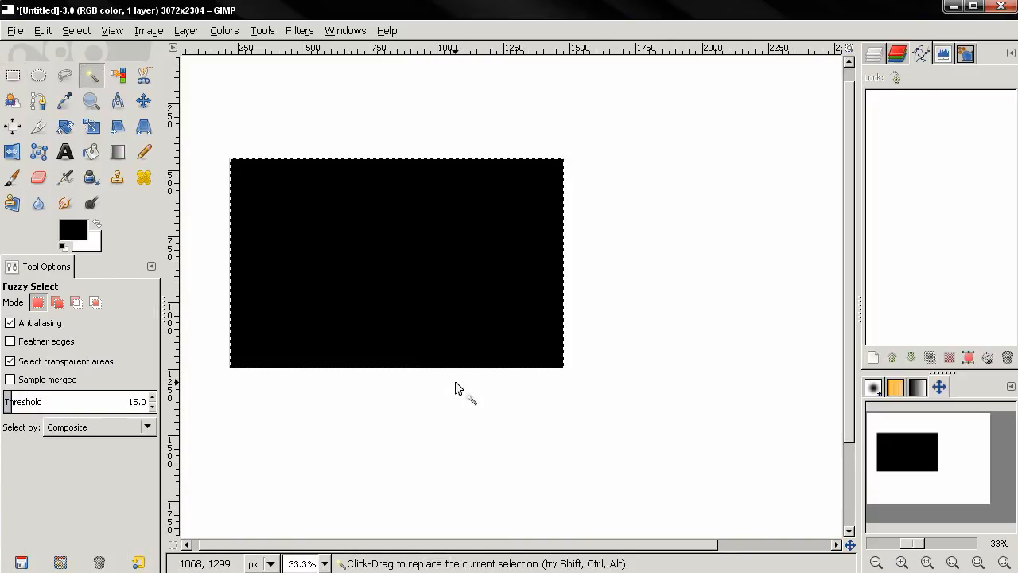
mouse_move(559, 359)
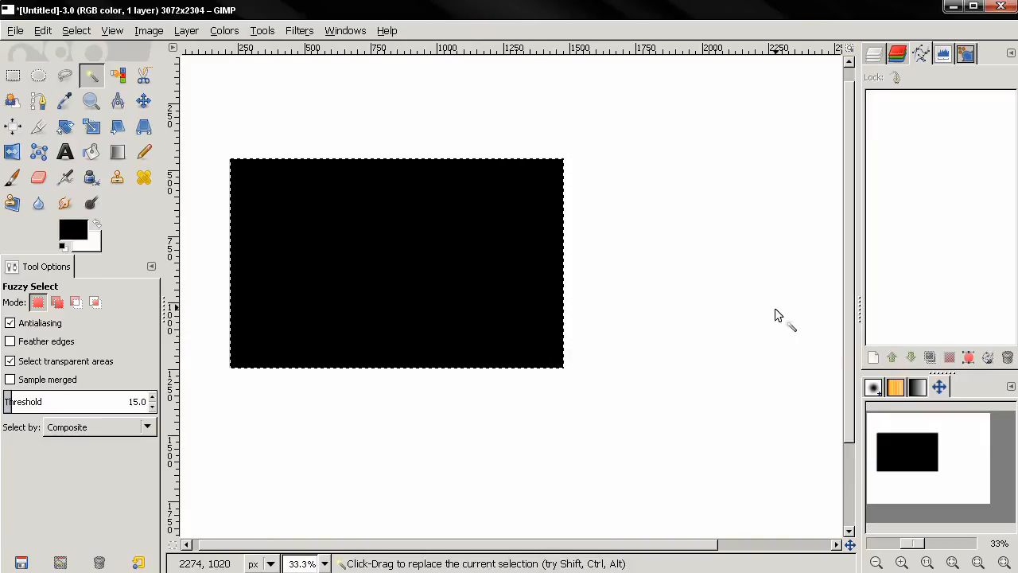
mouse_move(744, 297)
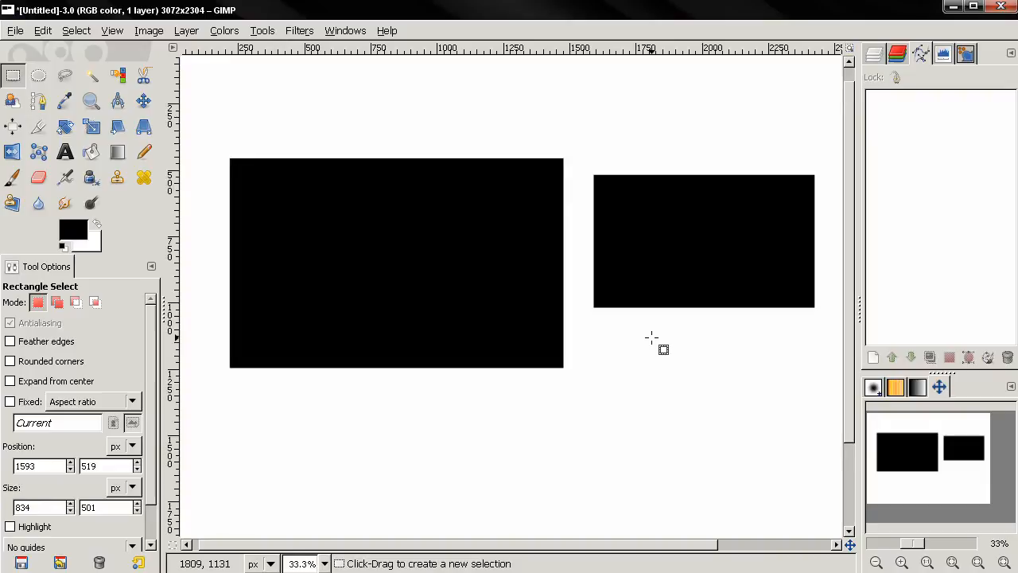
mouse_move(607, 201)
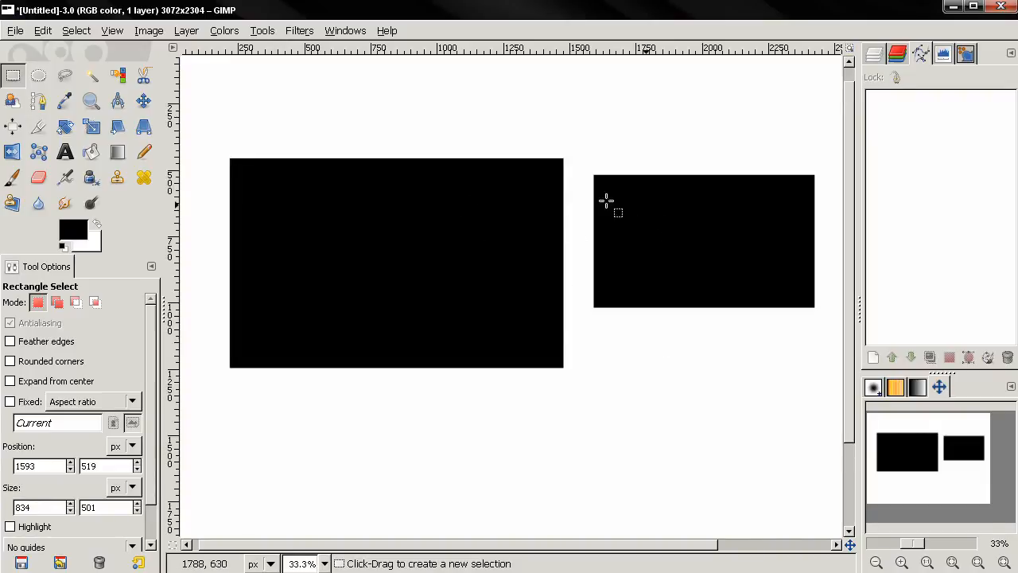
mouse_move(627, 344)
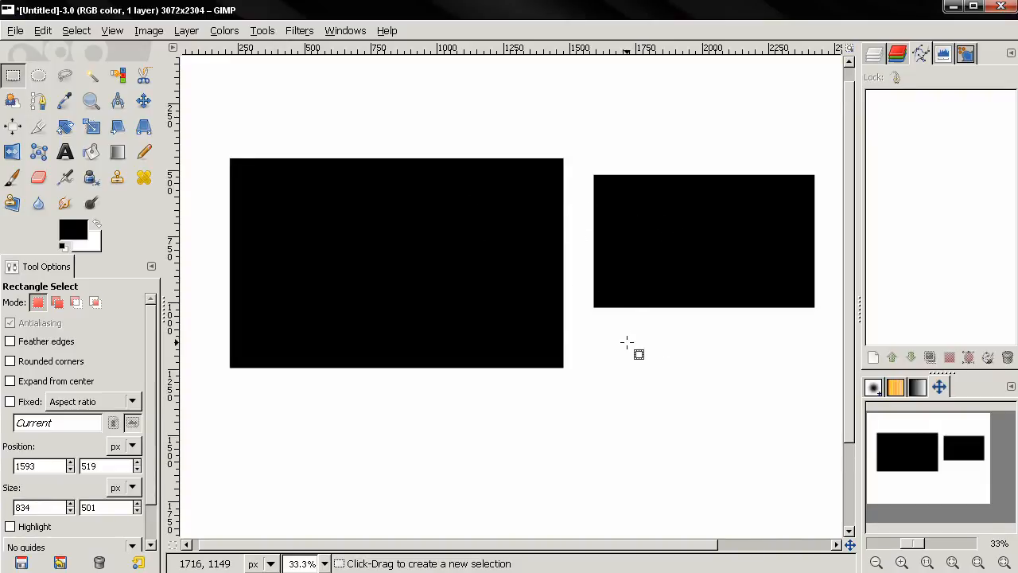
Fuzzy-select the larger black rectangle, then add the smaller one to the selection
click(91, 100)
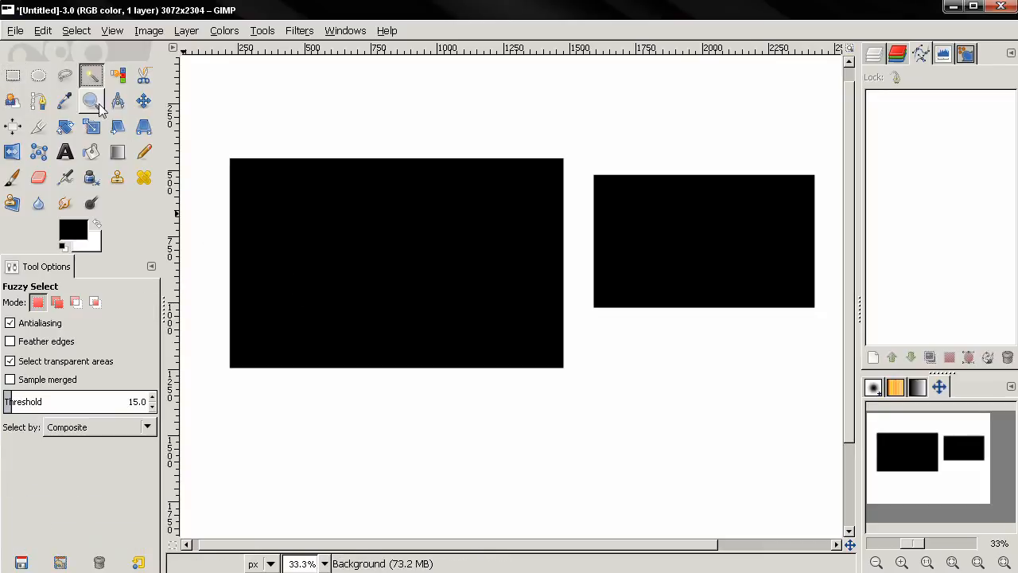
click(90, 100)
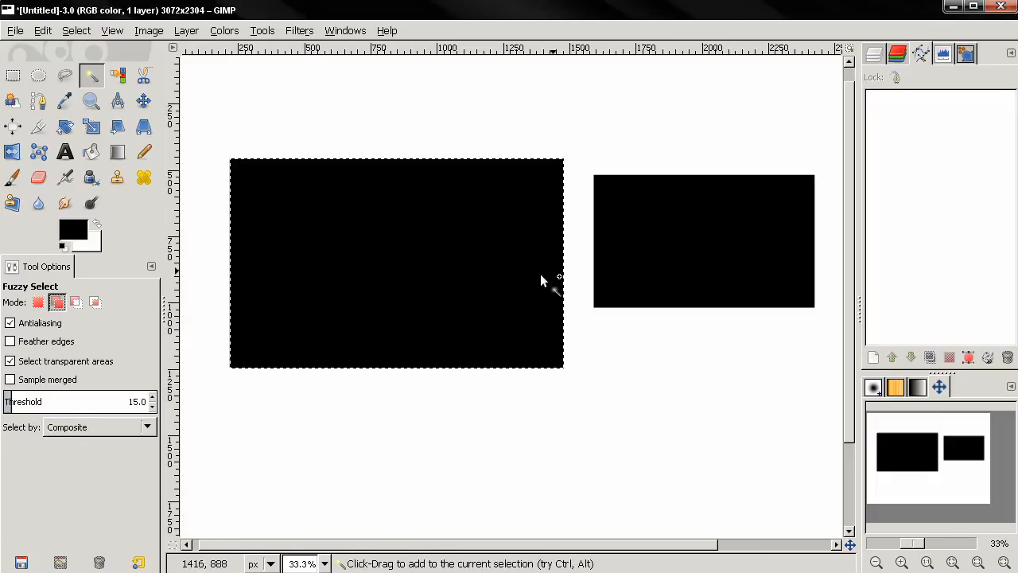
click(703, 241)
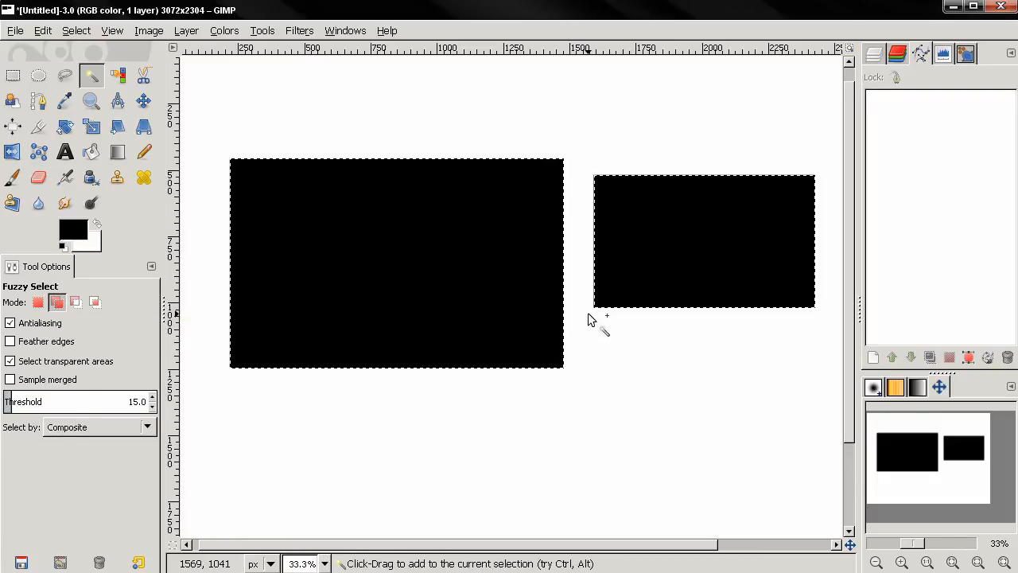
mouse_move(597, 276)
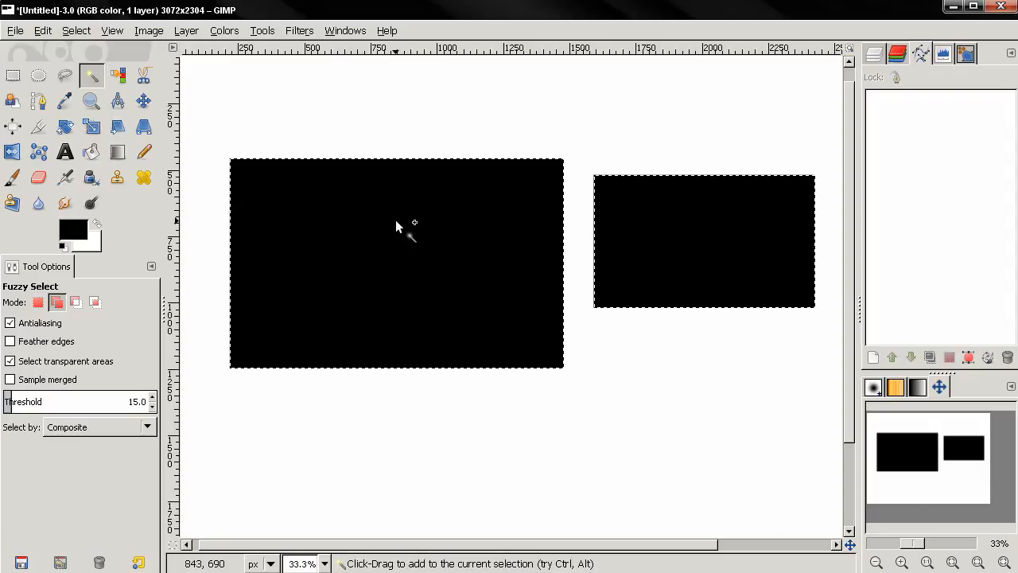
Clear the combined selection with Select > None
click(76, 30)
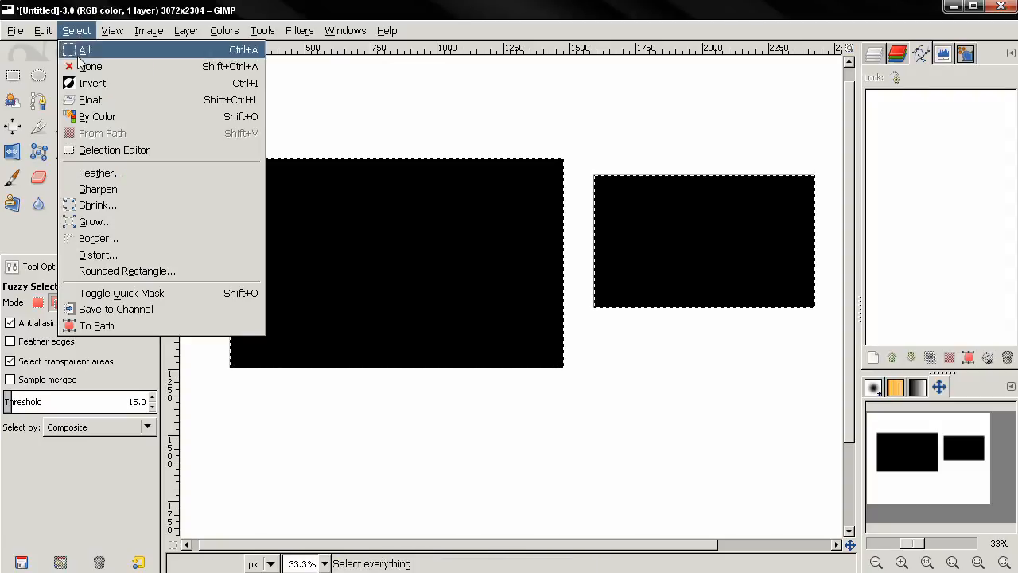
click(84, 50)
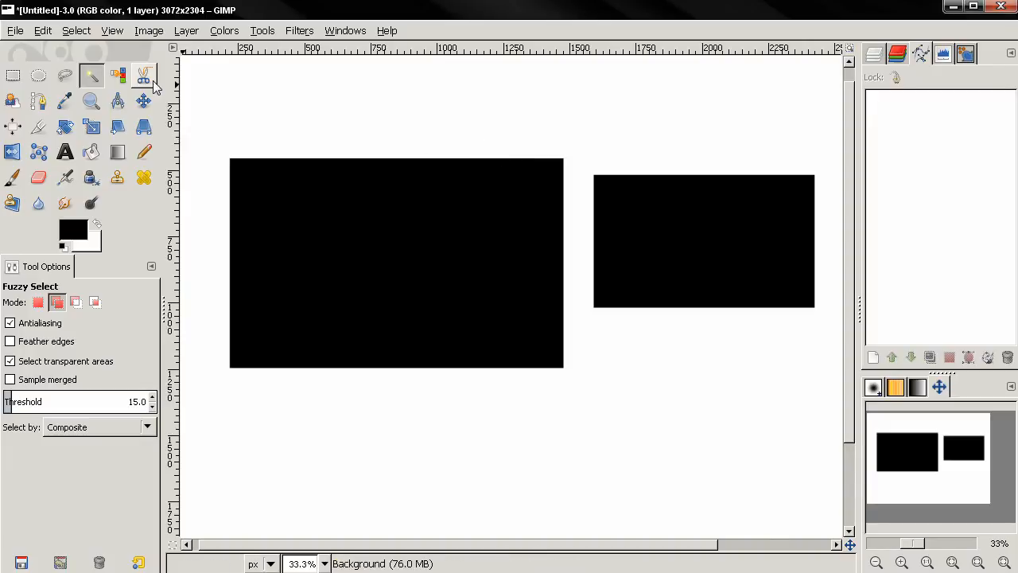
Use Select by Color on black to select both rectangles in one click
click(117, 75)
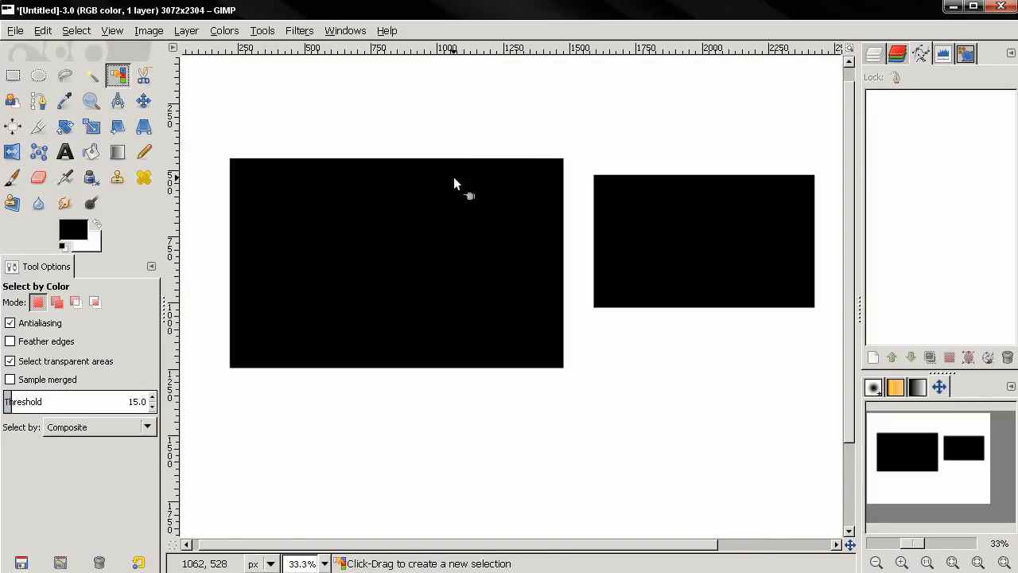
mouse_move(451, 221)
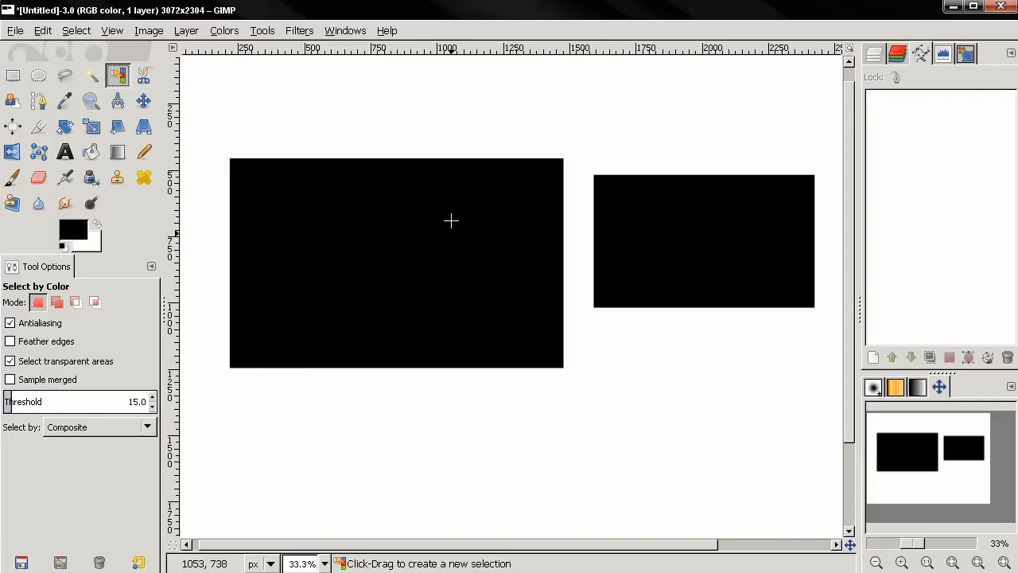
click(705, 241)
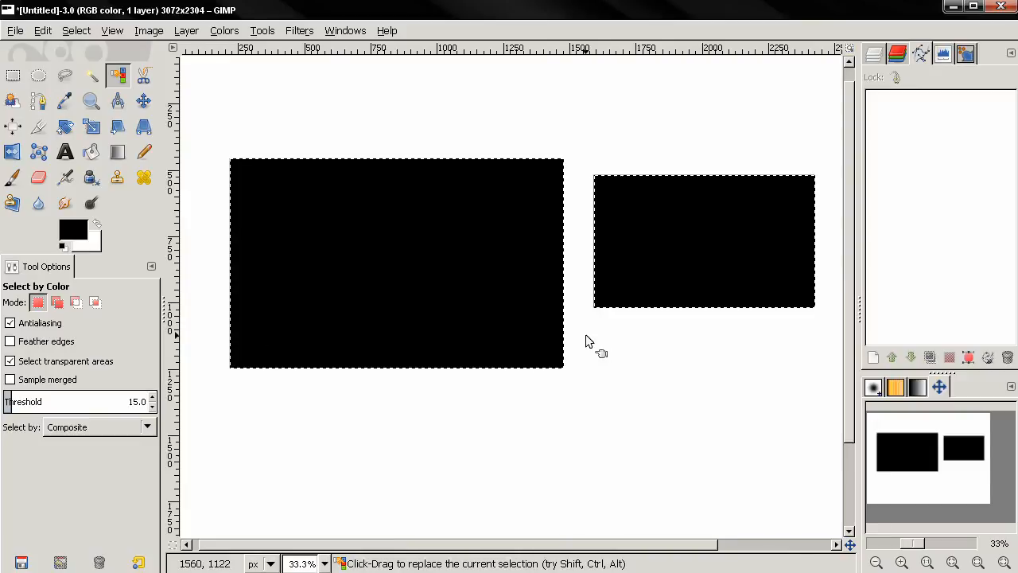
mouse_move(650, 342)
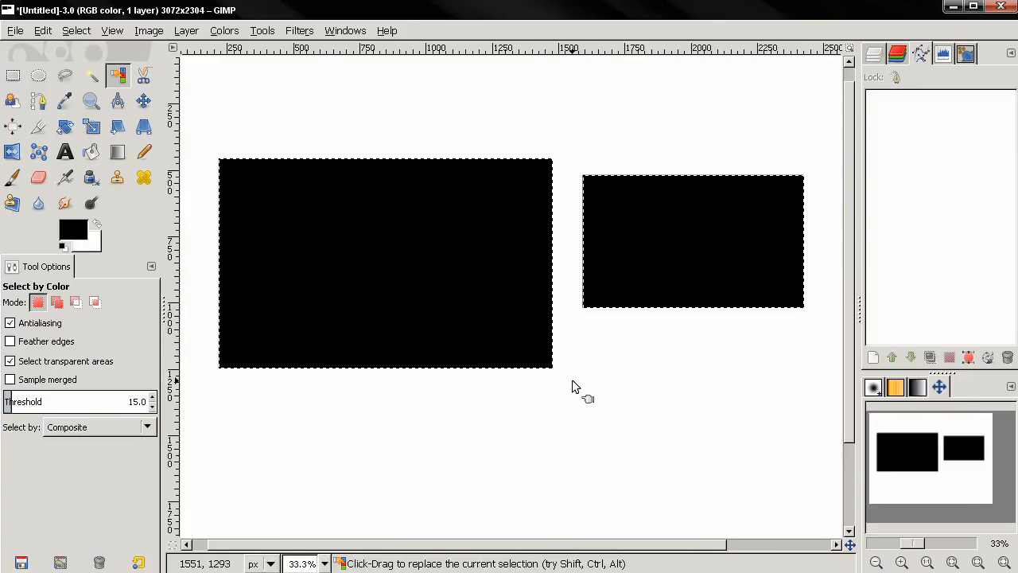
mouse_move(633, 322)
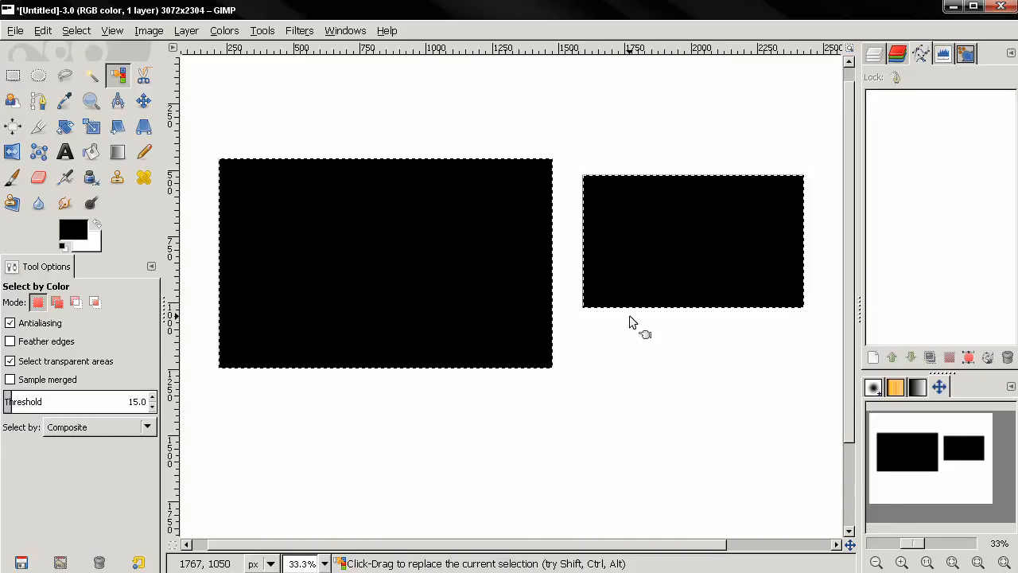
mouse_move(577, 298)
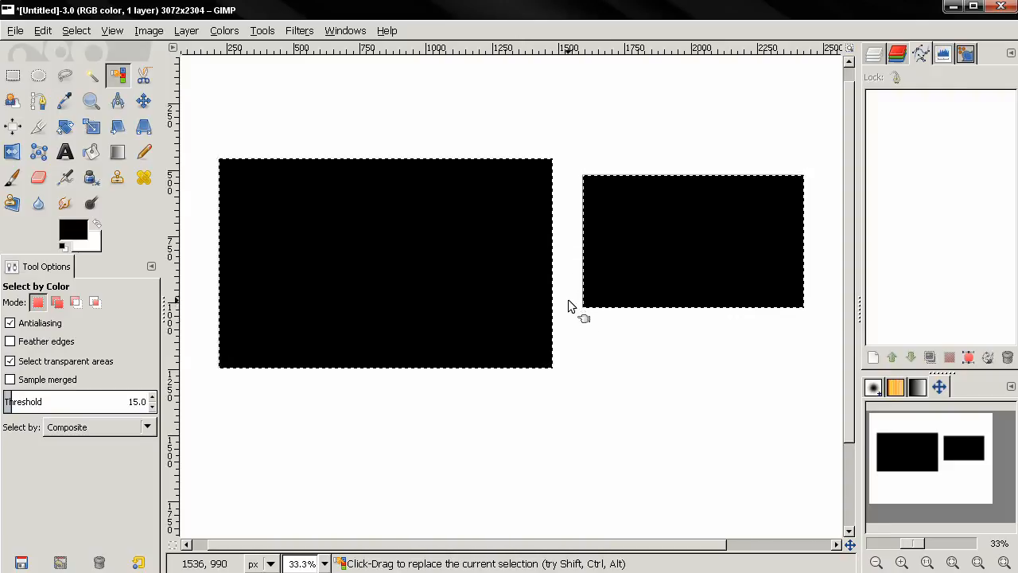
mouse_move(623, 352)
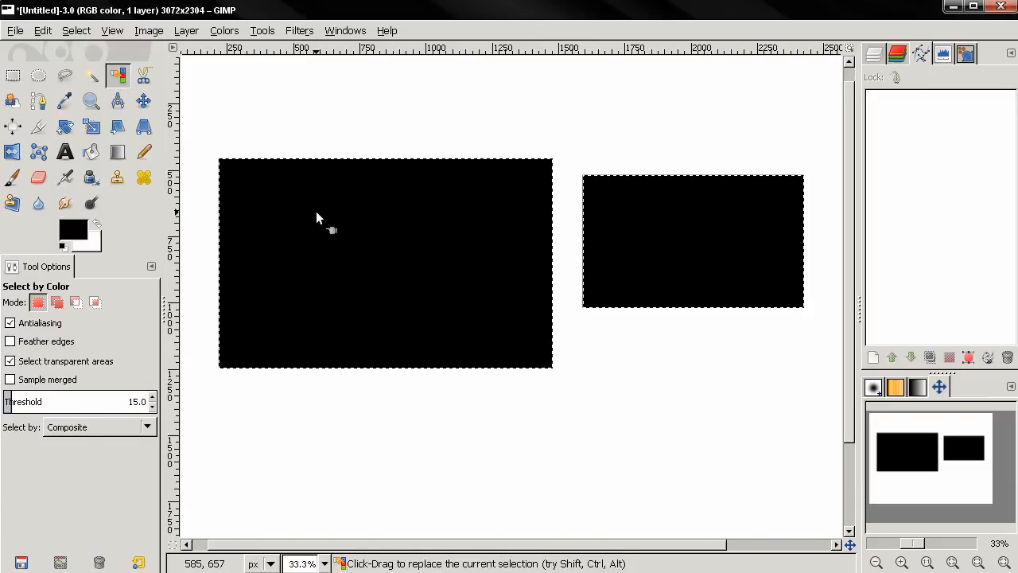
mouse_move(490, 111)
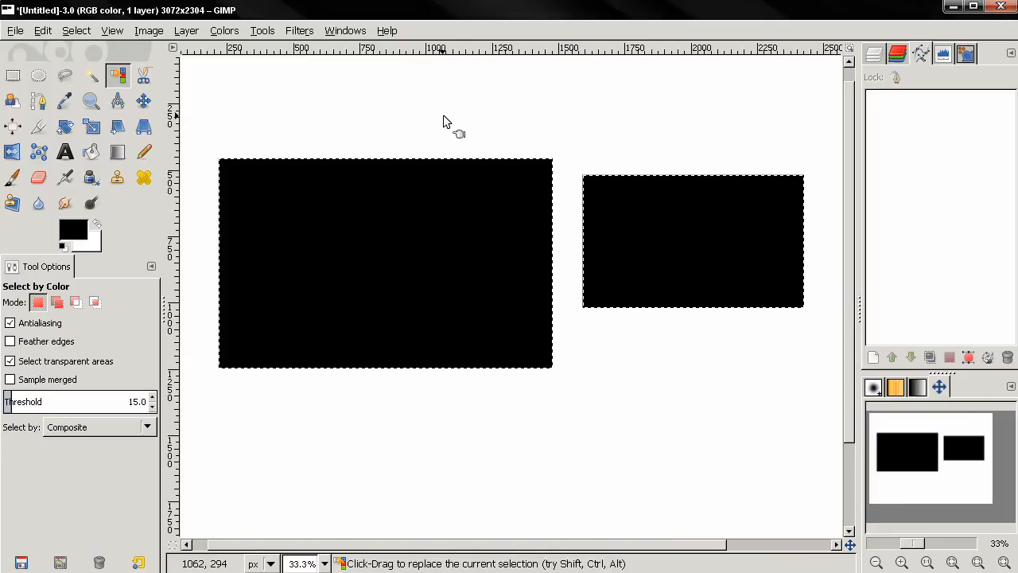
Make Rectangle Select the active tool, keeping both rectangles selected
click(13, 75)
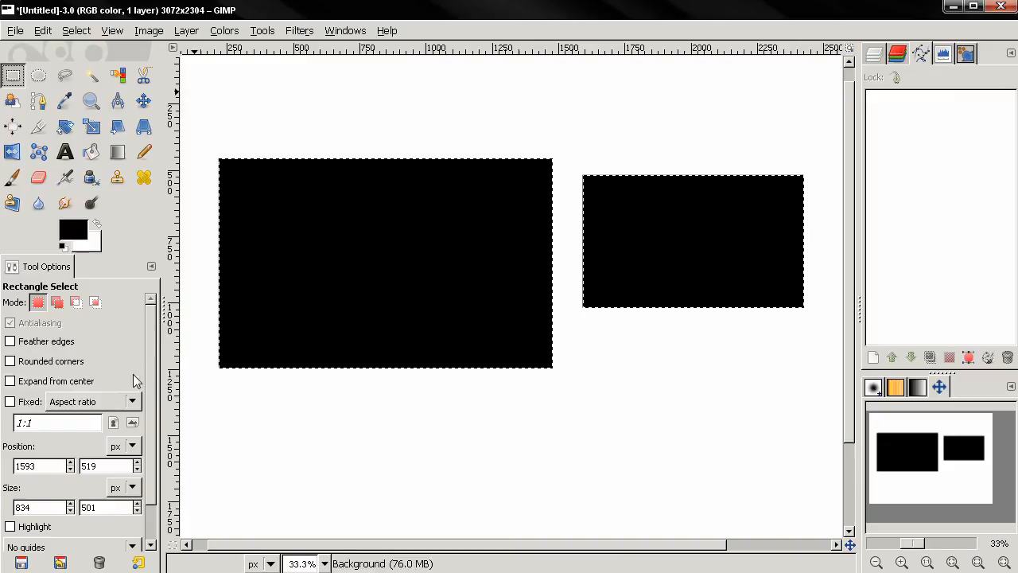
mouse_move(696, 135)
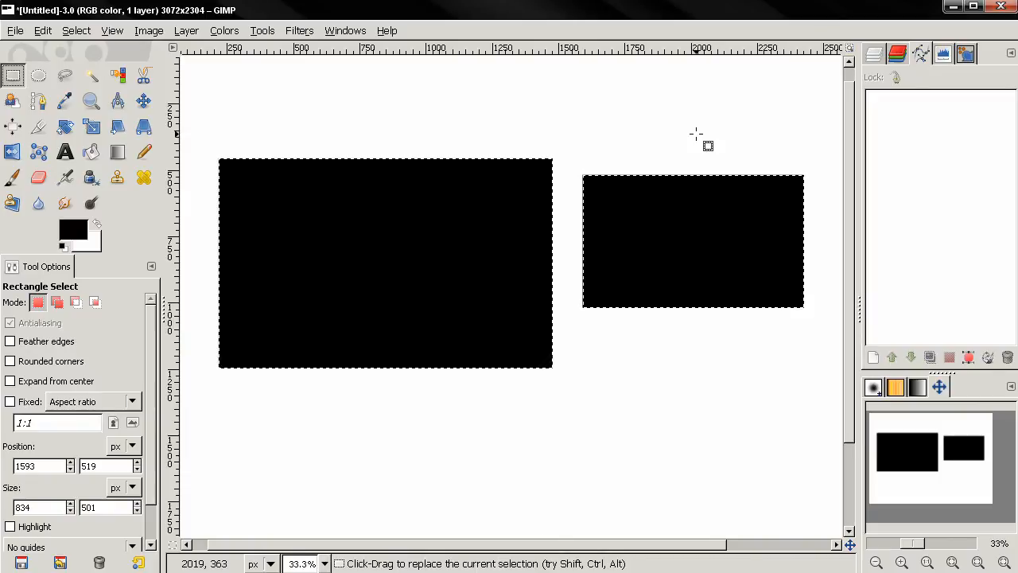
mouse_move(555, 155)
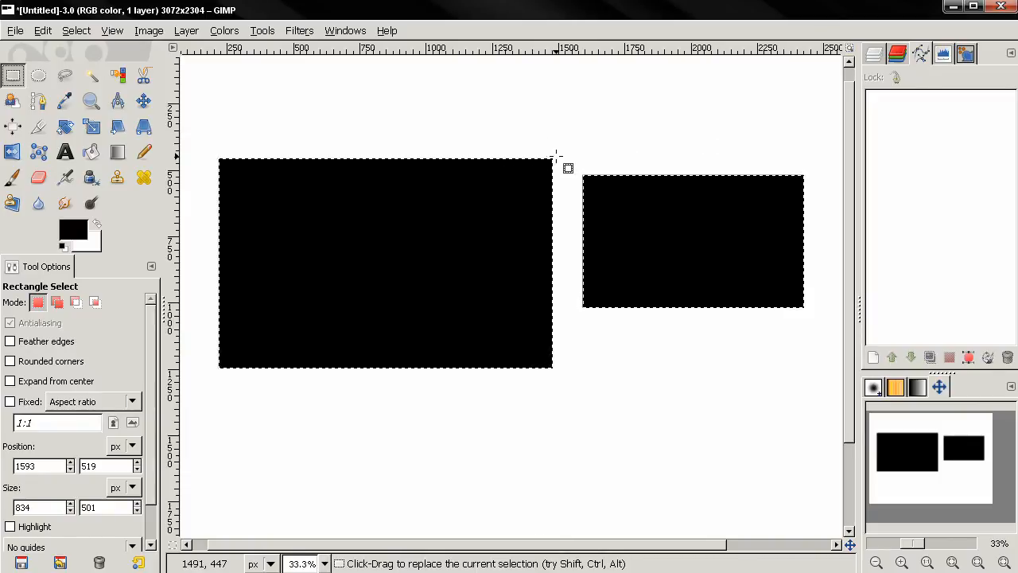
mouse_move(675, 154)
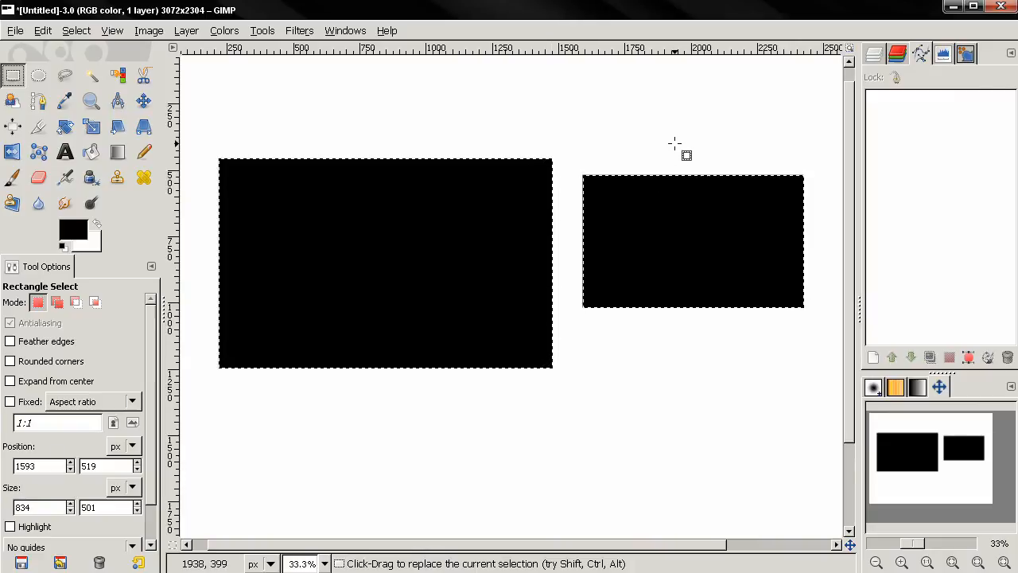